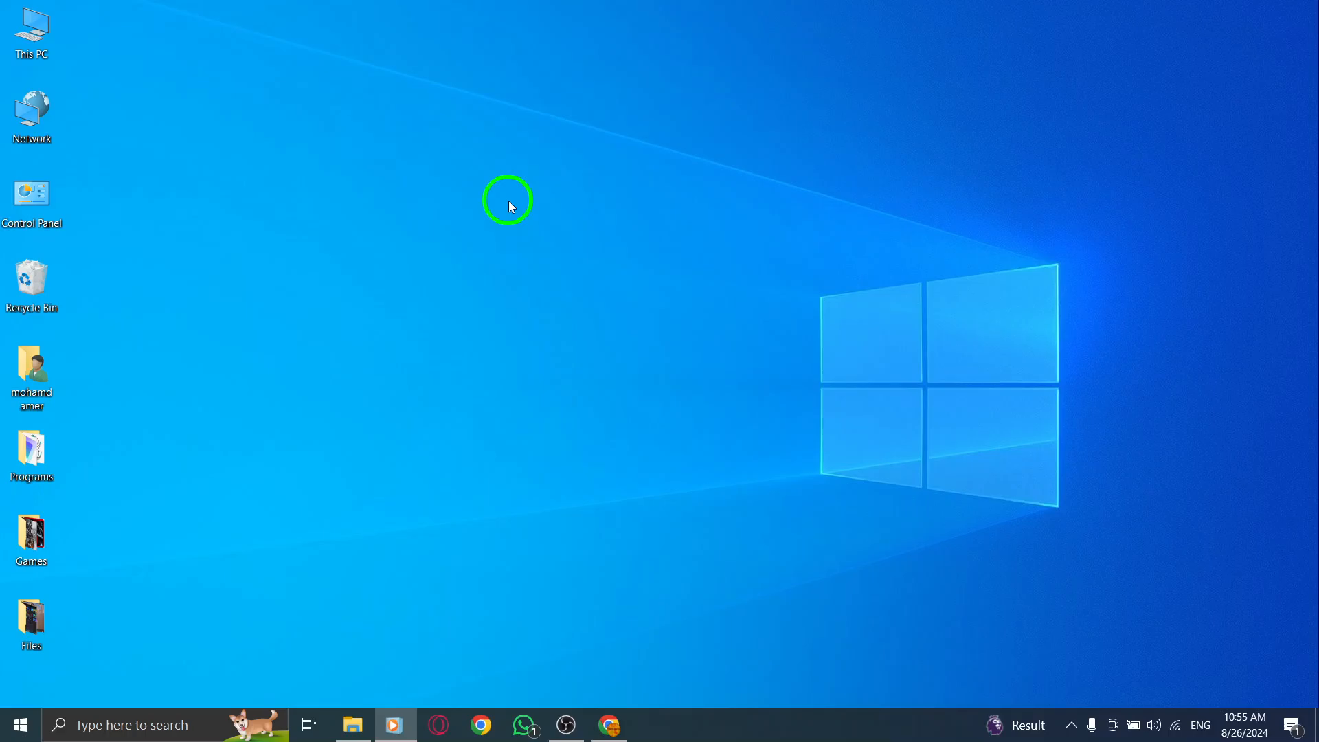
{"action": "mouse_move", "coordinate": [586, 543]}
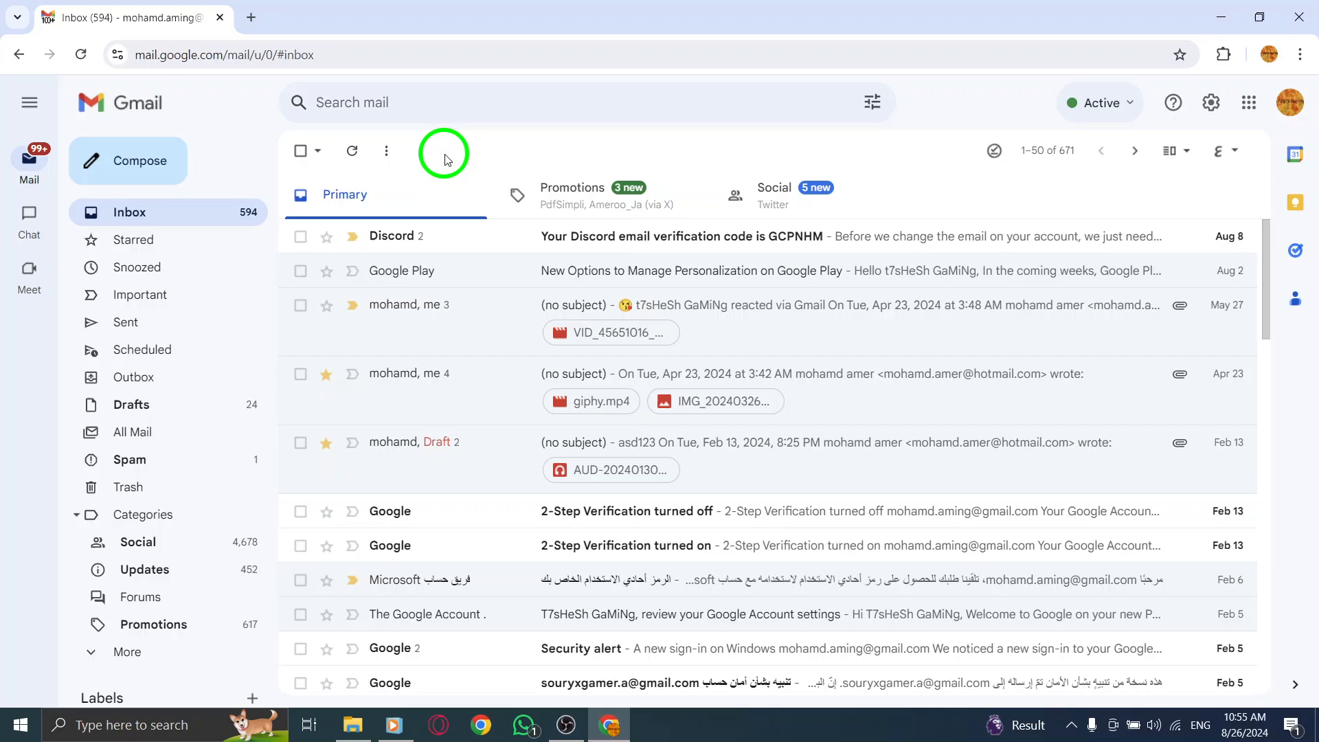
{"action": "mouse_move", "coordinate": [717, 123]}
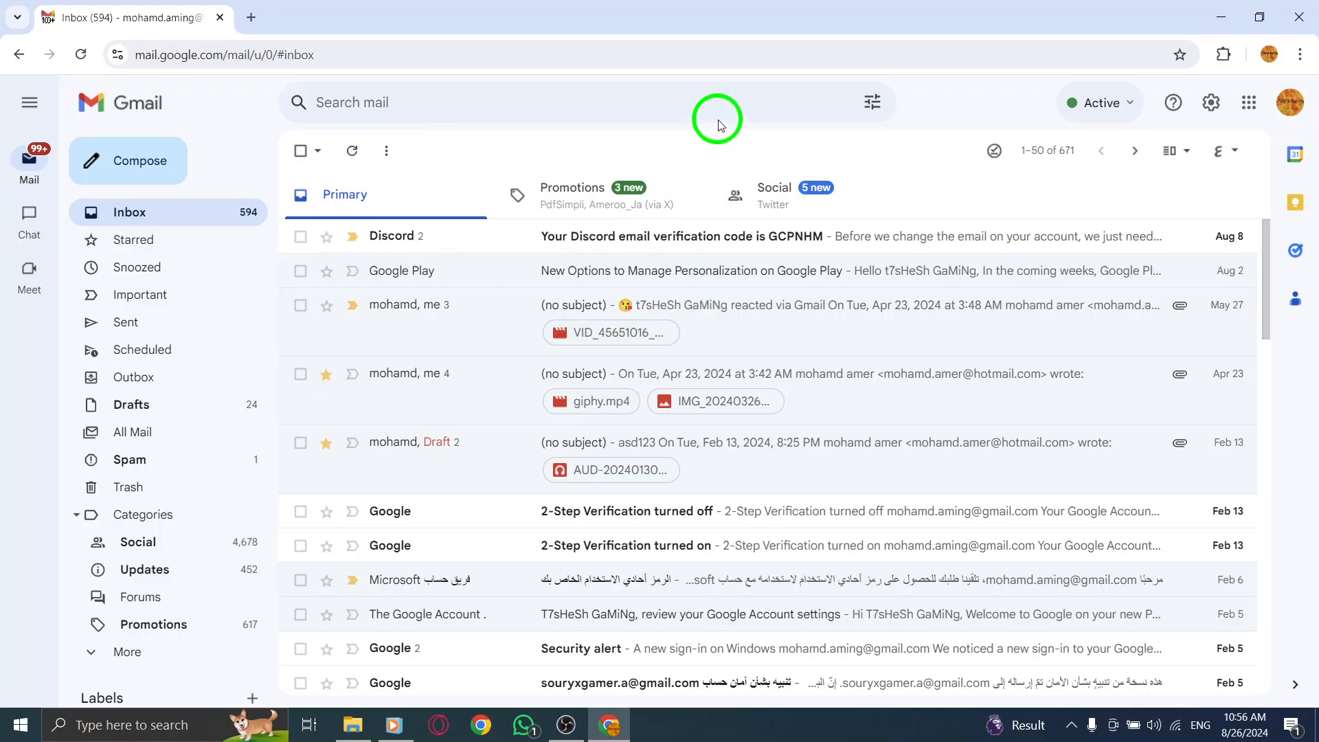
{"action": "mouse_move", "coordinate": [530, 125]}
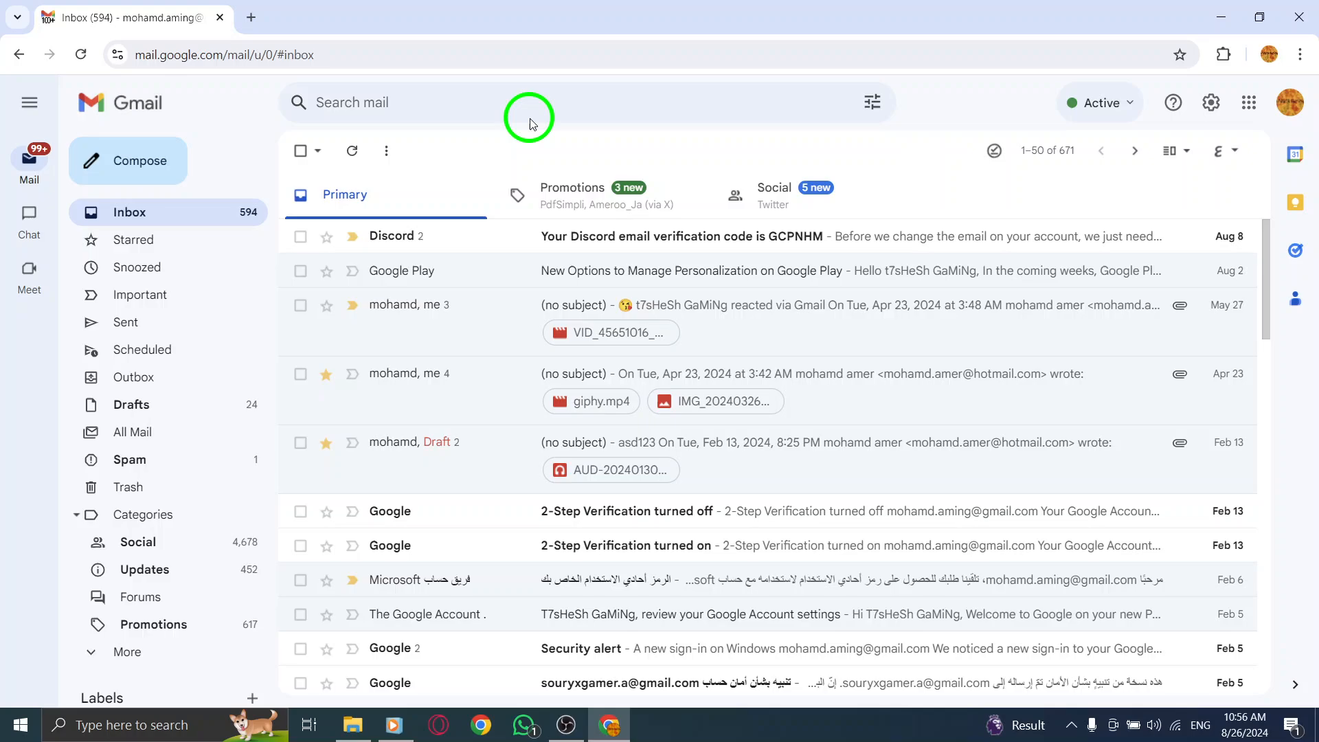
{"action": "mouse_move", "coordinate": [867, 102]}
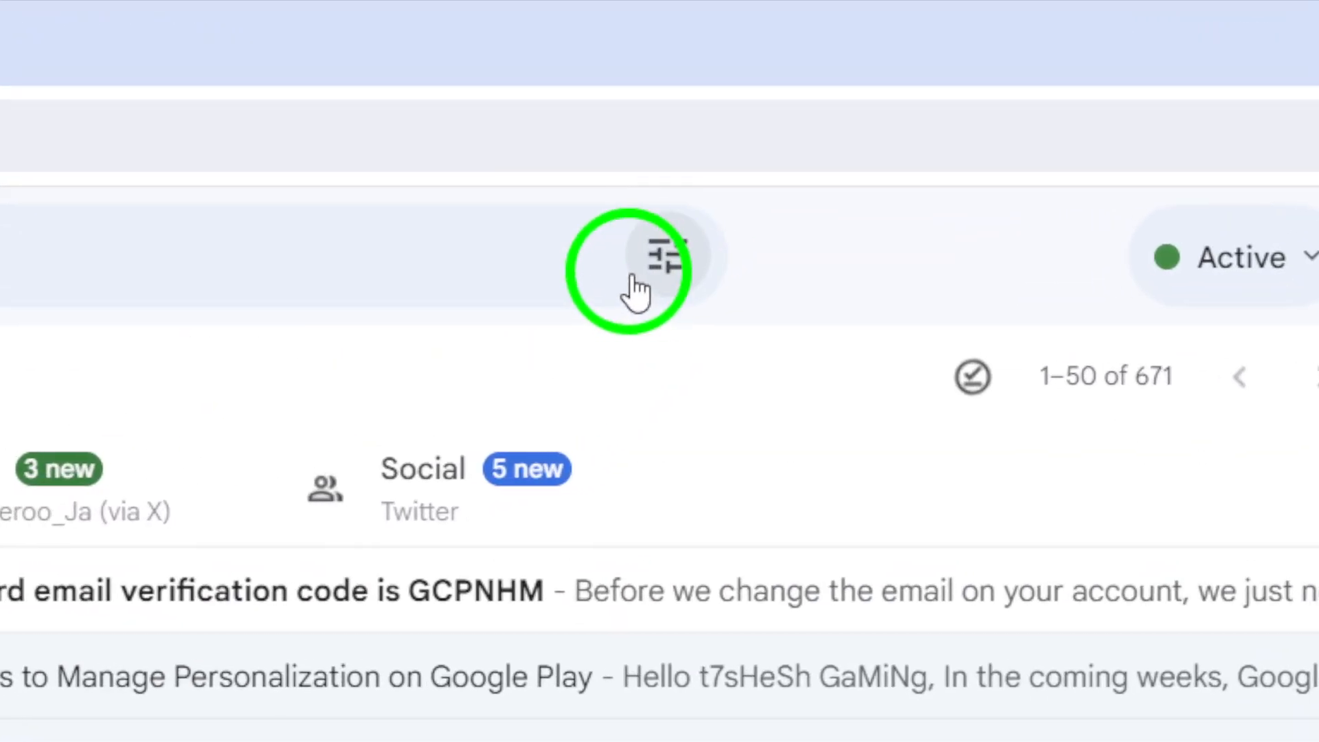
Step: Enter 'facebook' as the sender in the advanced search From field
{"action": "left_click", "coordinate": [665, 257]}
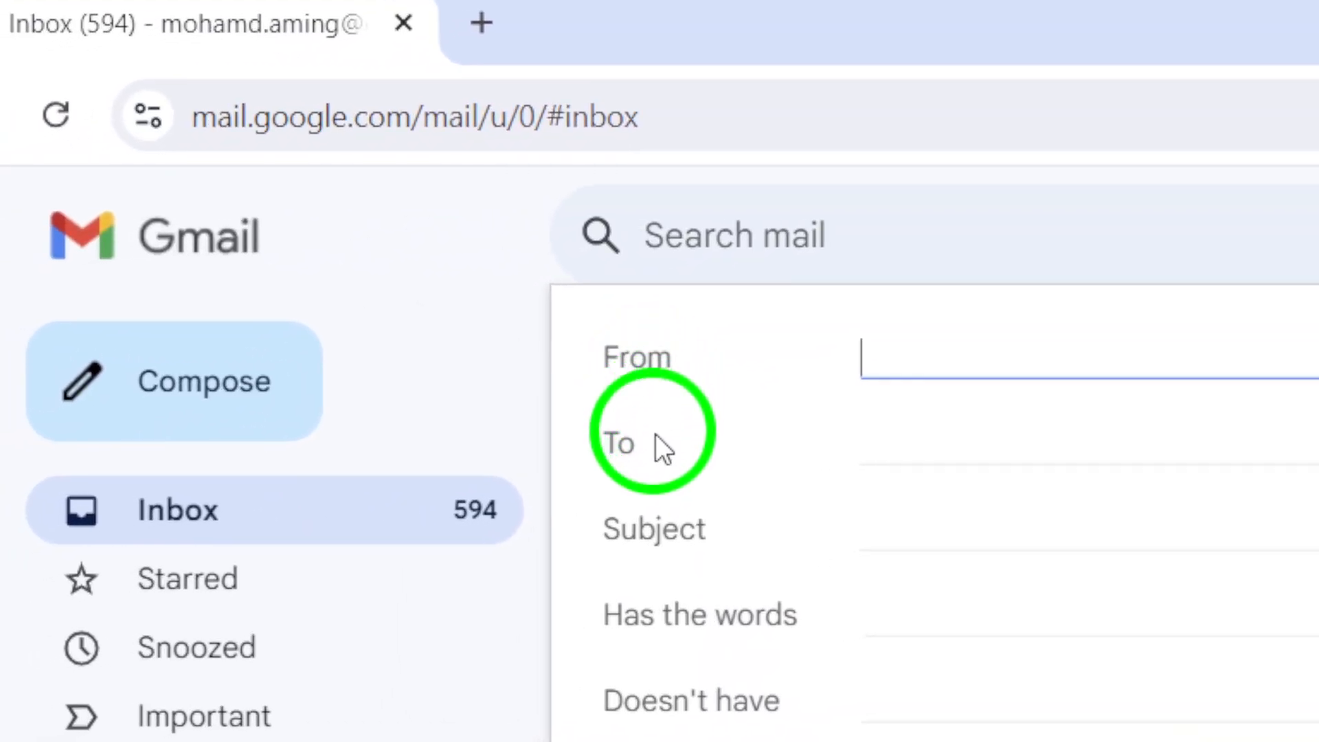
{"action": "left_click", "coordinate": [875, 357]}
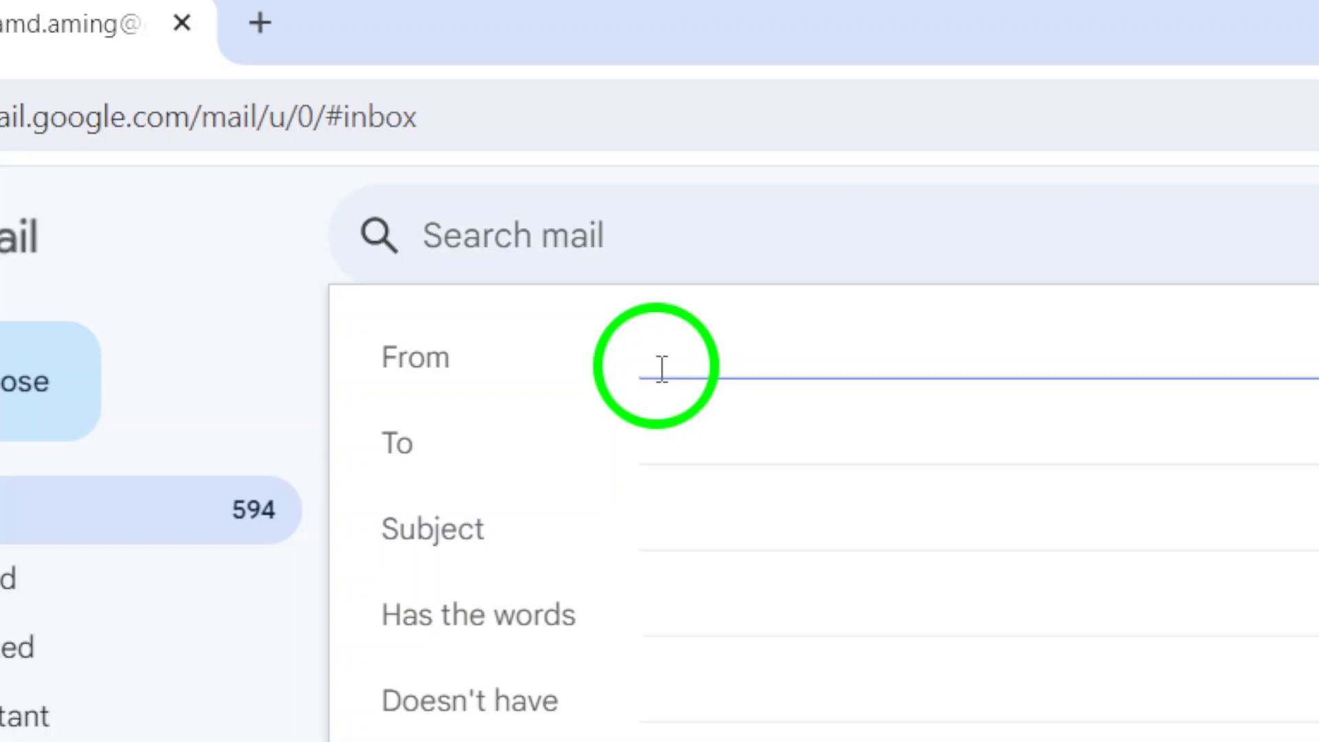
{"action": "type", "text": "face"}
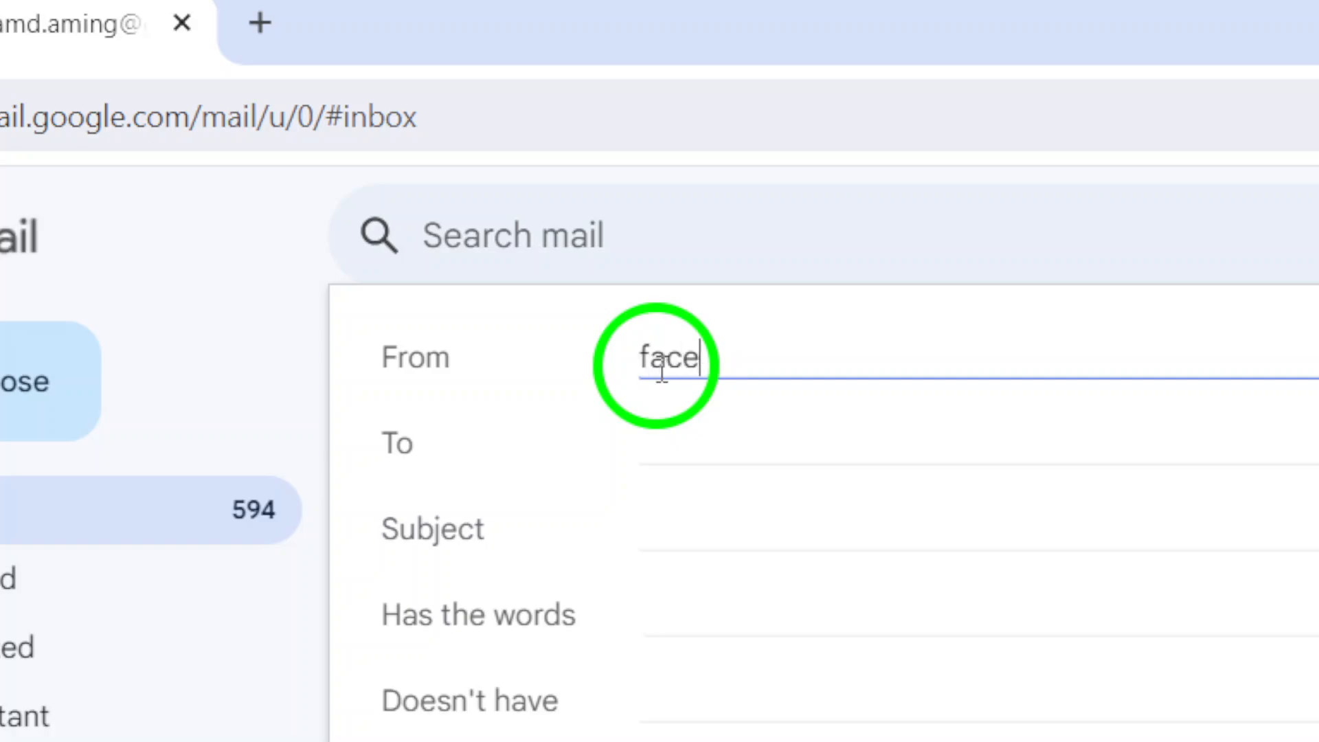
{"action": "type", "text": "b"}
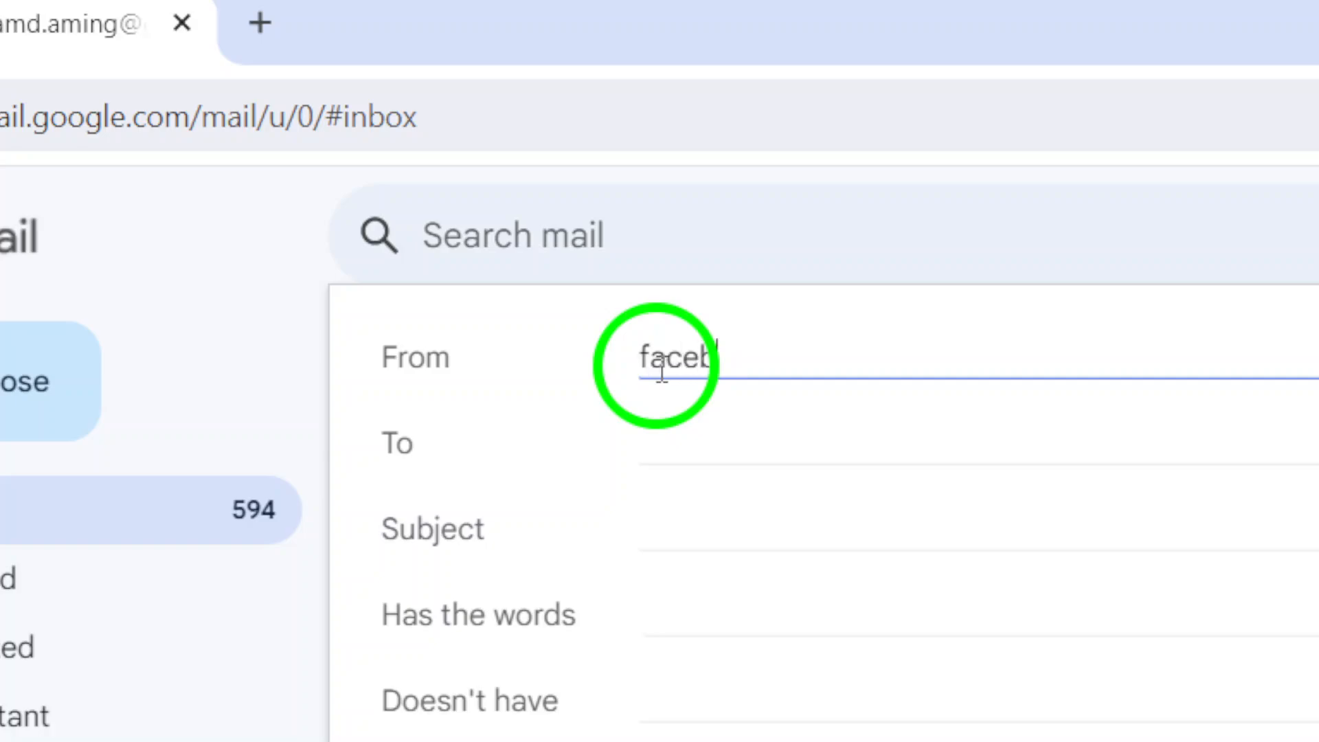
{"action": "type", "text": "ook"}
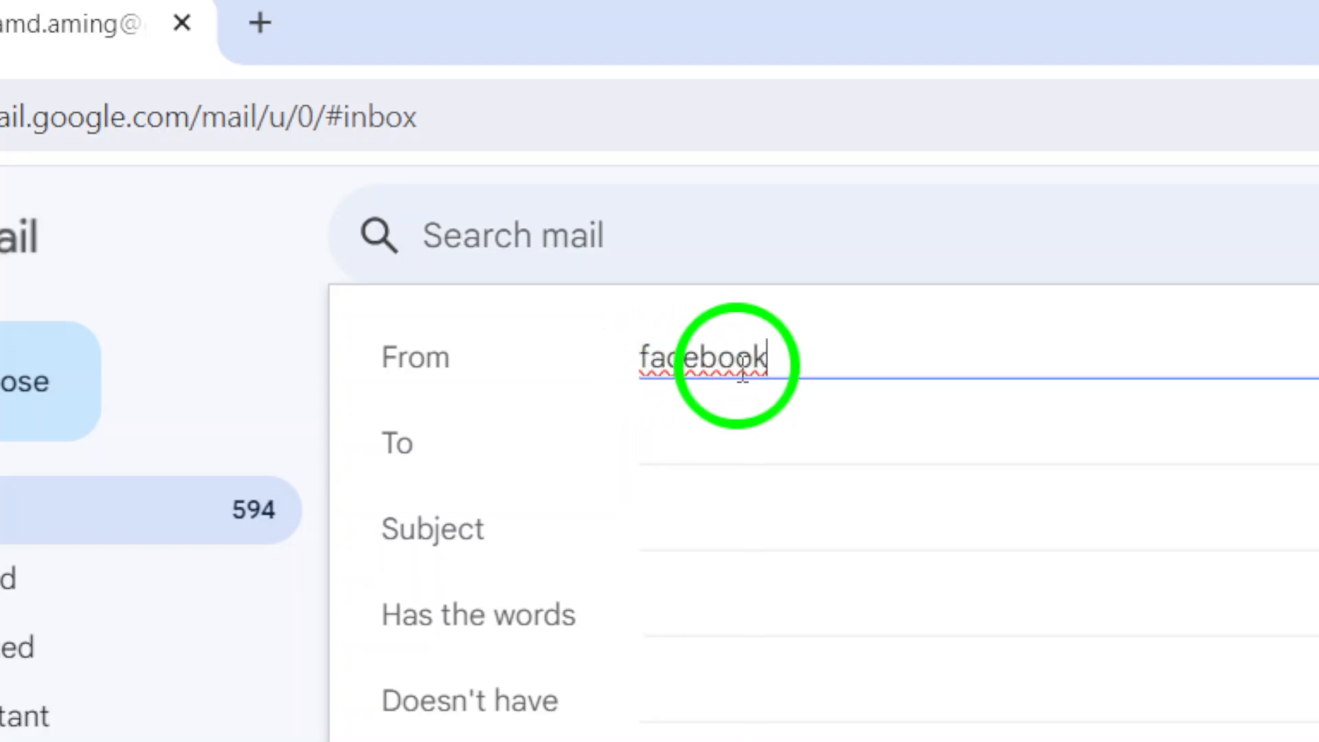
{"action": "scroll", "scroll_direction": "down", "scroll_amount": 3}
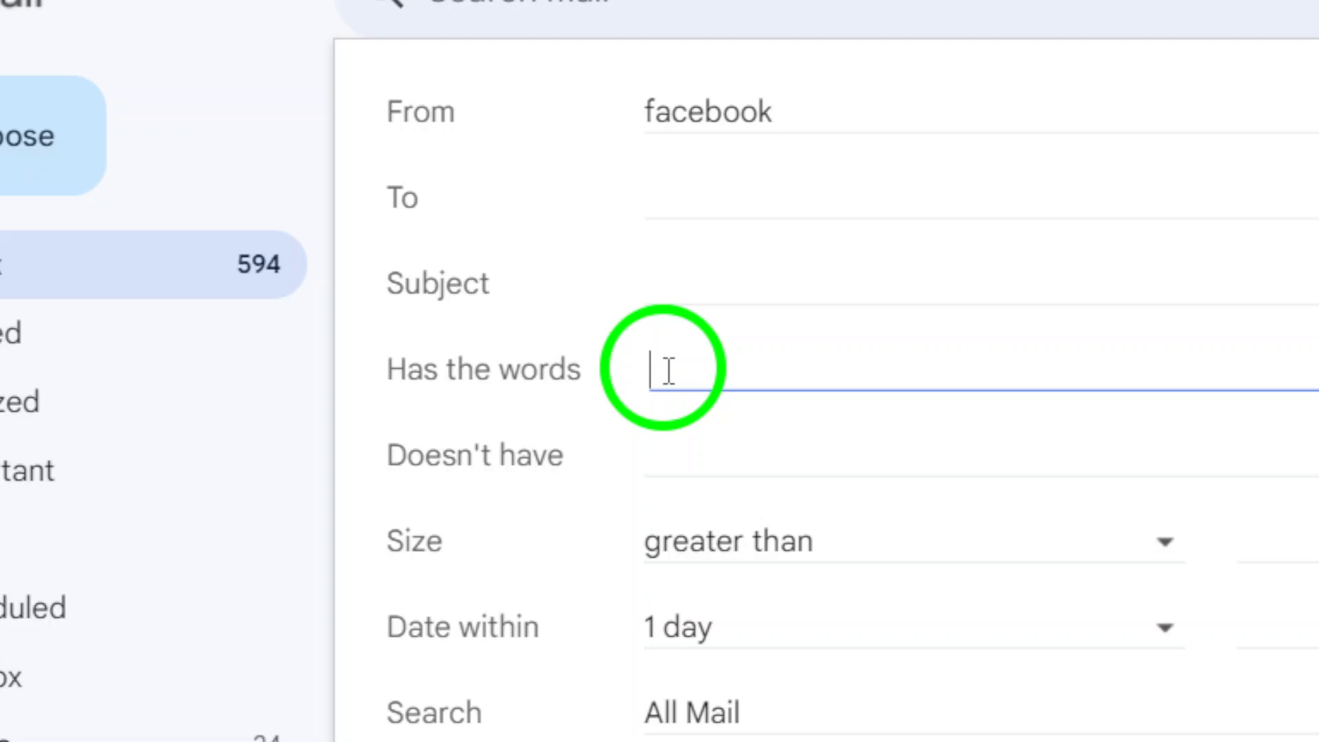
Step: Enter 'code' in the Has the words field as a required word
{"action": "type", "text": "c"}
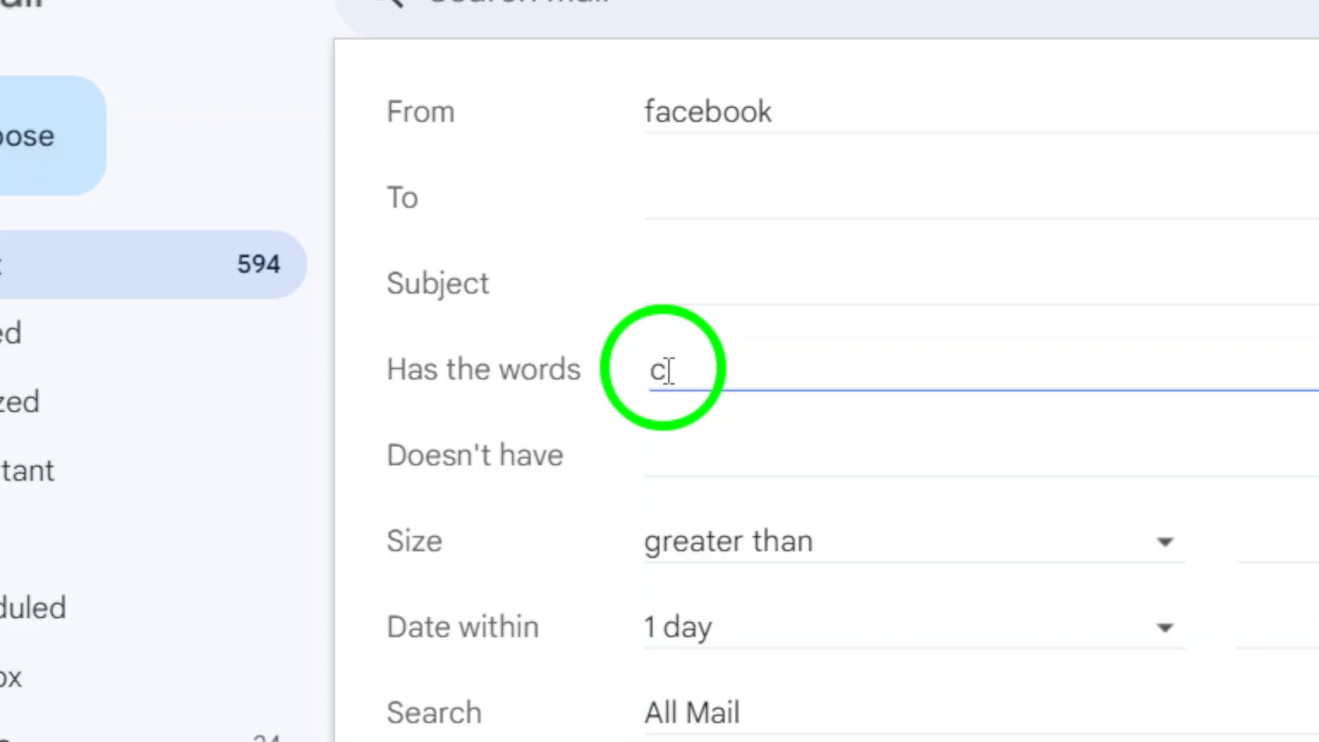
{"action": "type", "text": "bd"}
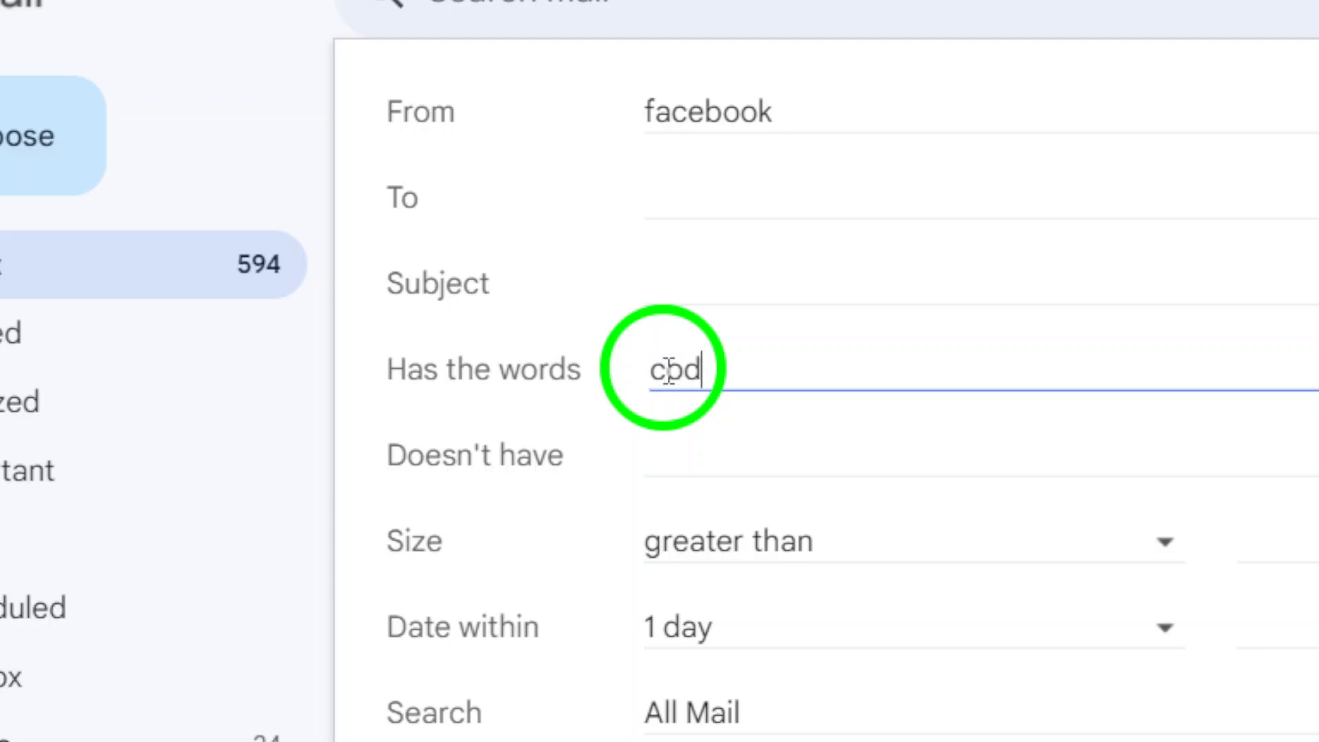
{"action": "type", "text": "e"}
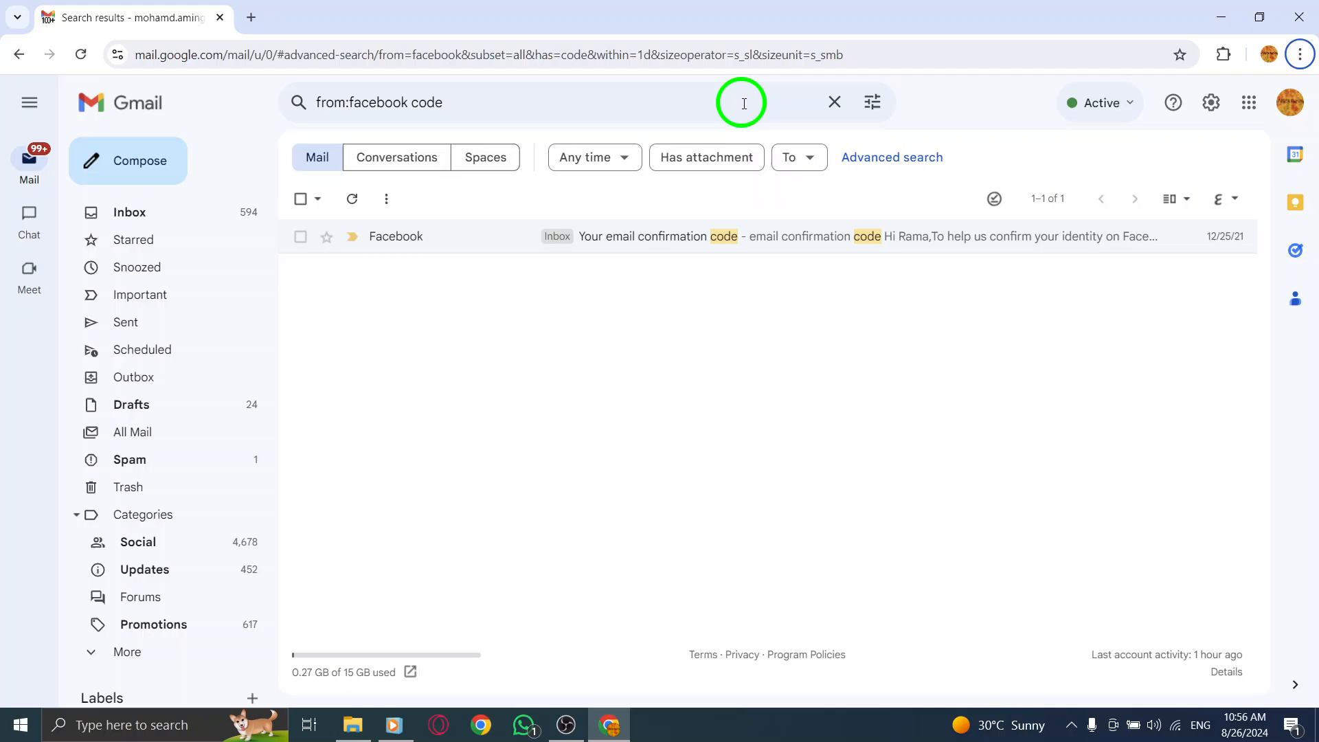
Step: Clear the search box query while the Facebook confirmation code result stays listed
{"action": "left_click", "coordinate": [834, 102]}
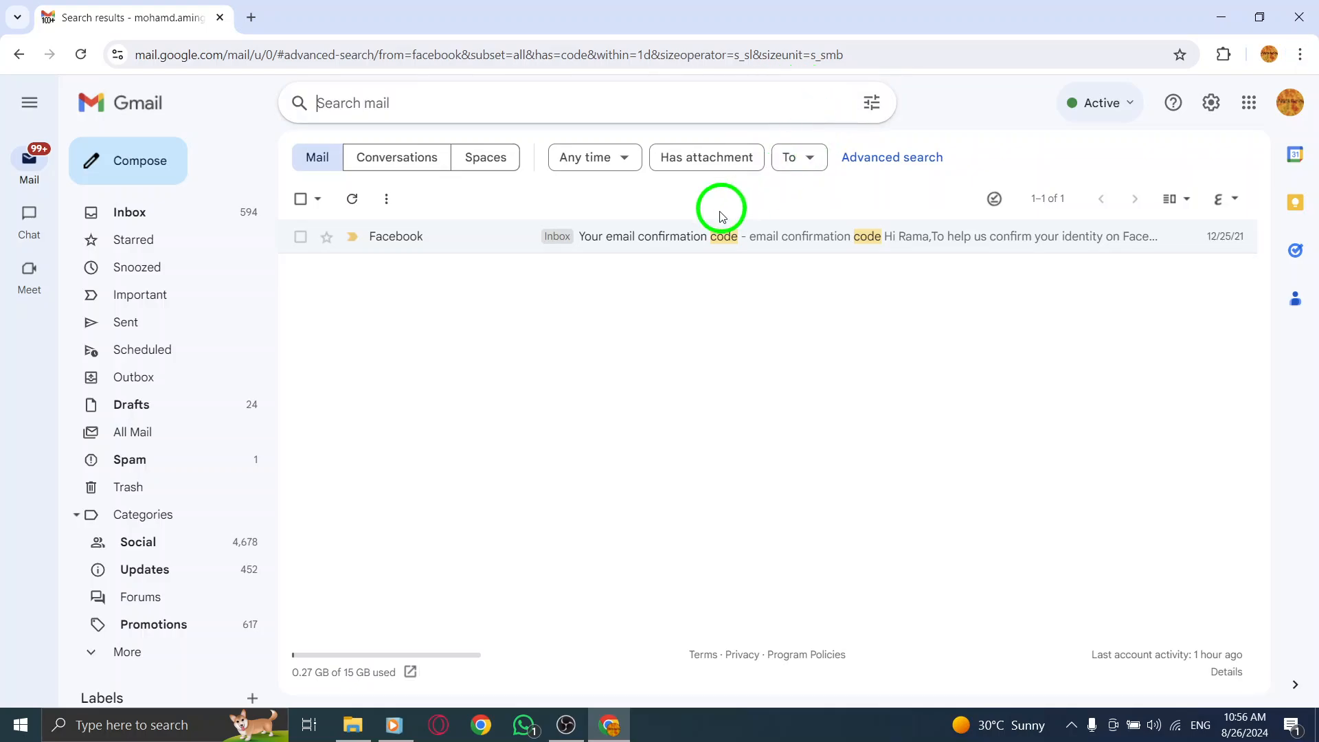